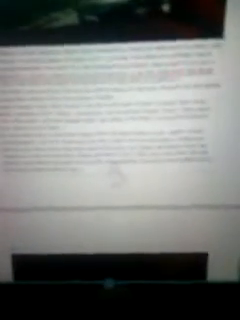
scroll("down", 3)
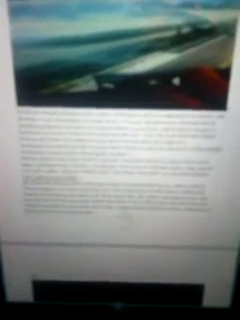
scroll("down", 3)
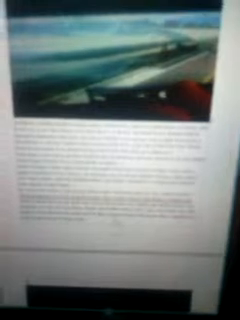
scroll("down", 3)
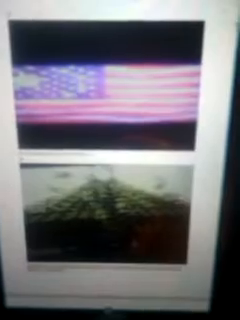
scroll("down", 3)
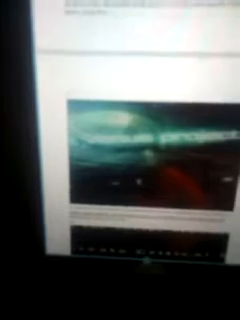
scroll("down", 3)
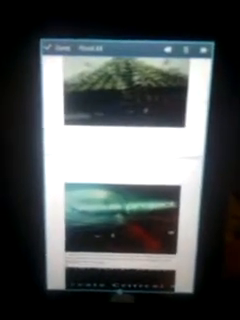
scroll("down", 3)
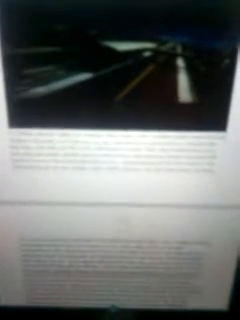
scroll("down", 3)
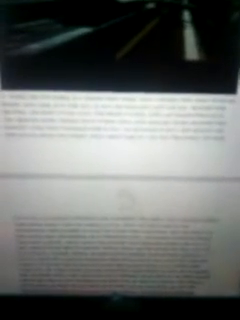
scroll("down", 3)
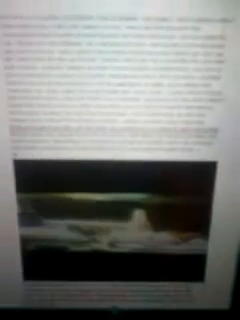